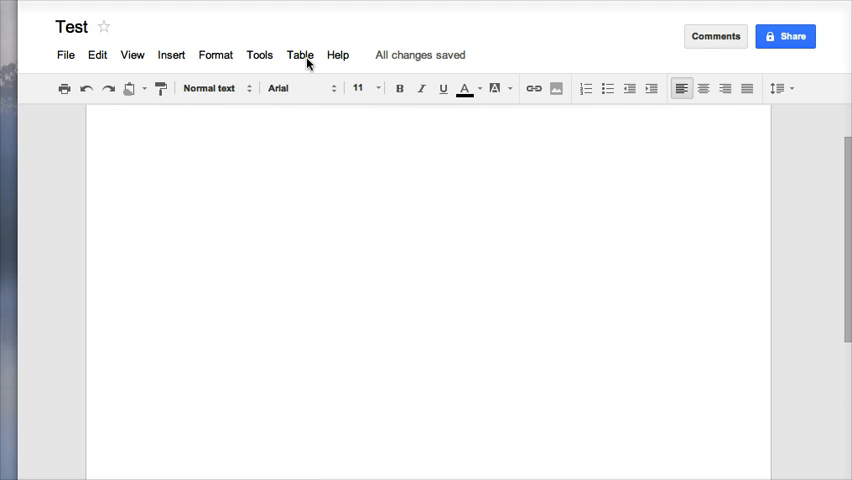
- Insert a 4 × 4 table from the Table menu into the blank document
{"action": "left_click", "coordinate": [300, 55]}
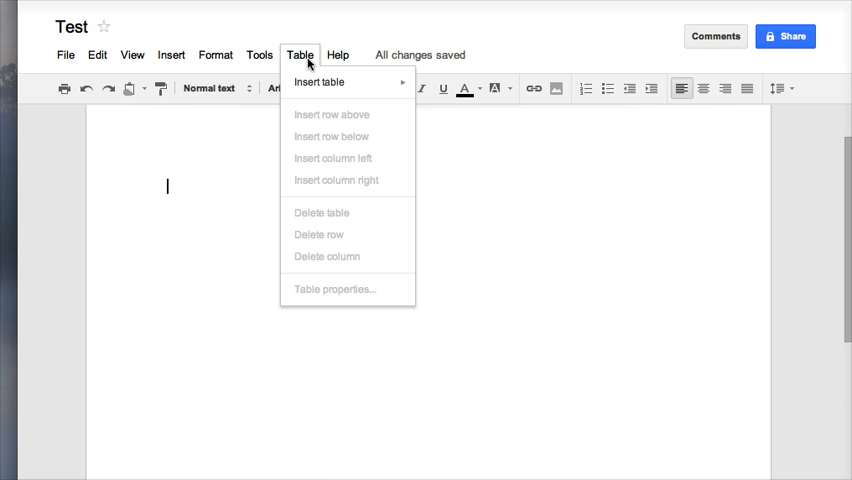
{"action": "mouse_move", "coordinate": [319, 82]}
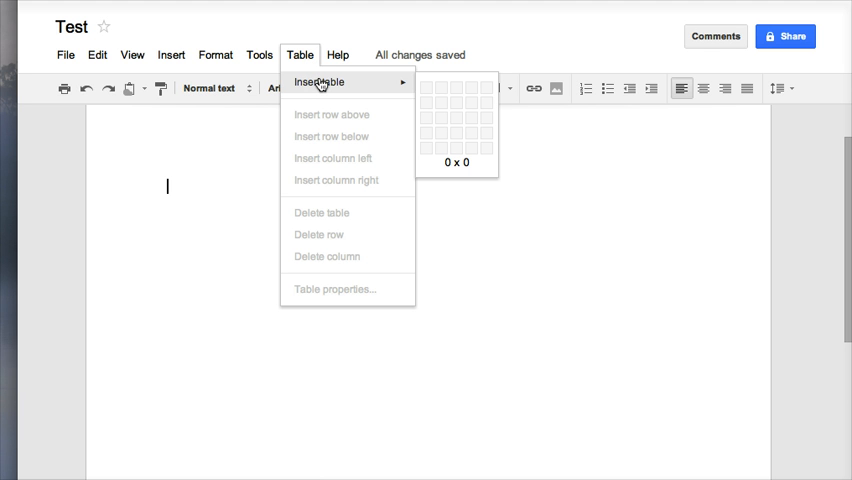
{"action": "mouse_move", "coordinate": [400, 89]}
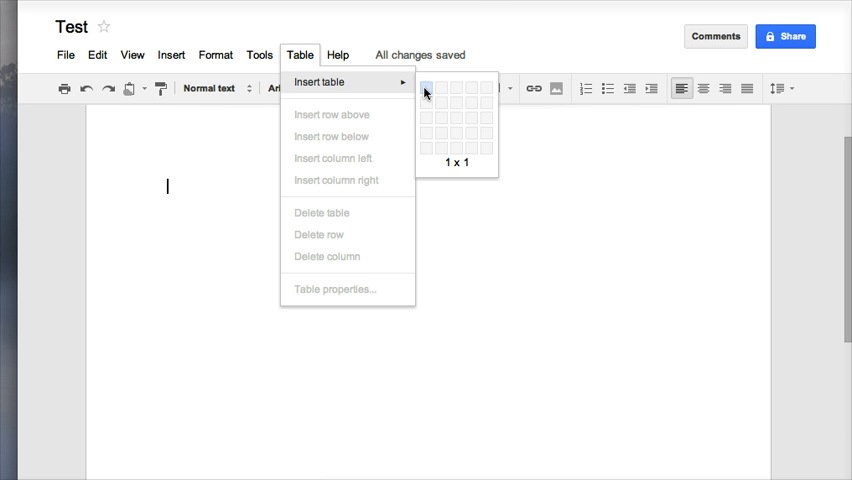
{"action": "mouse_move", "coordinate": [470, 90]}
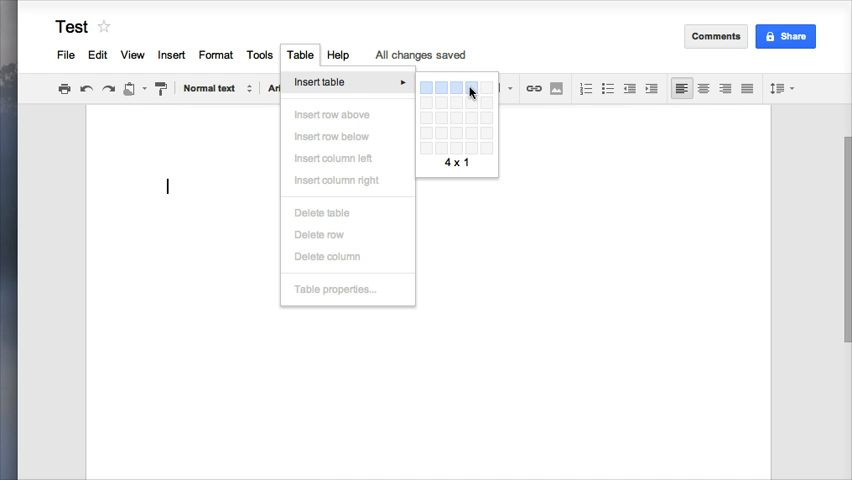
{"action": "mouse_move", "coordinate": [471, 117]}
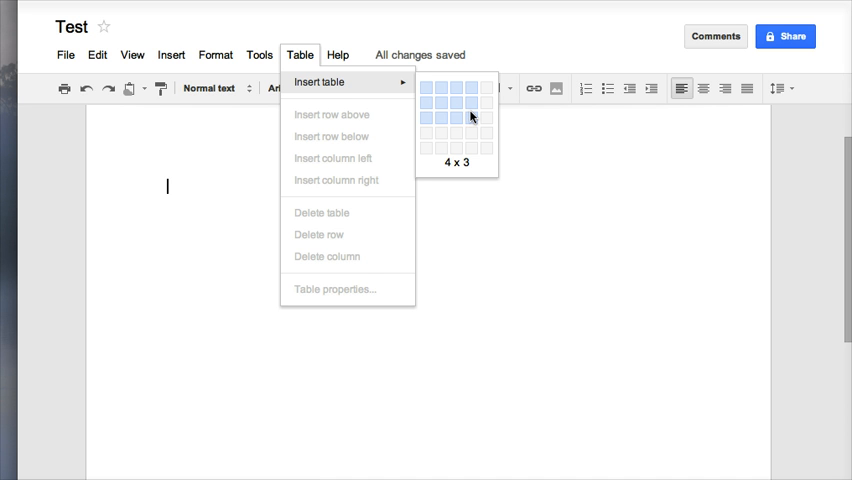
{"action": "mouse_move", "coordinate": [472, 131]}
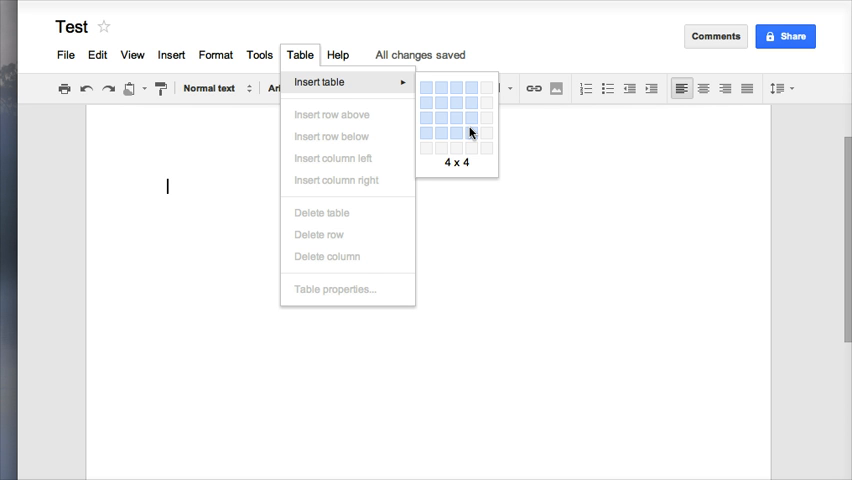
{"action": "left_click", "coordinate": [470, 131]}
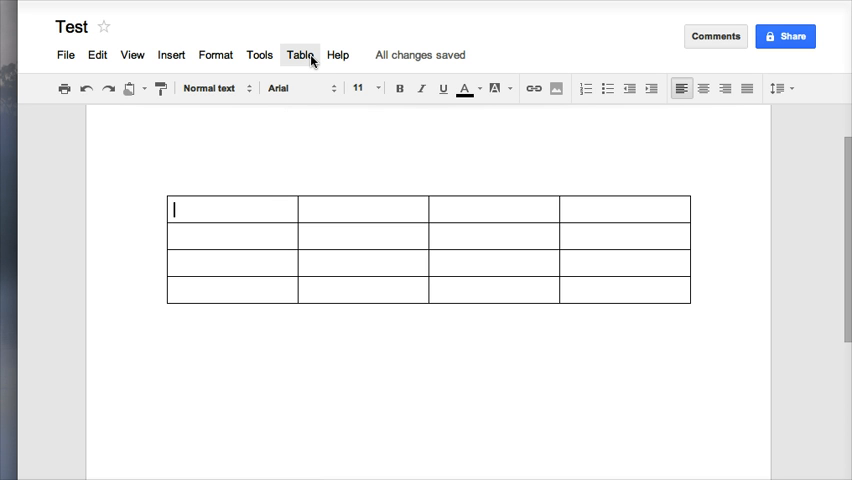
- Type Test, Info, Blue and White into the first row's four cells
{"action": "type", "text": "T"}
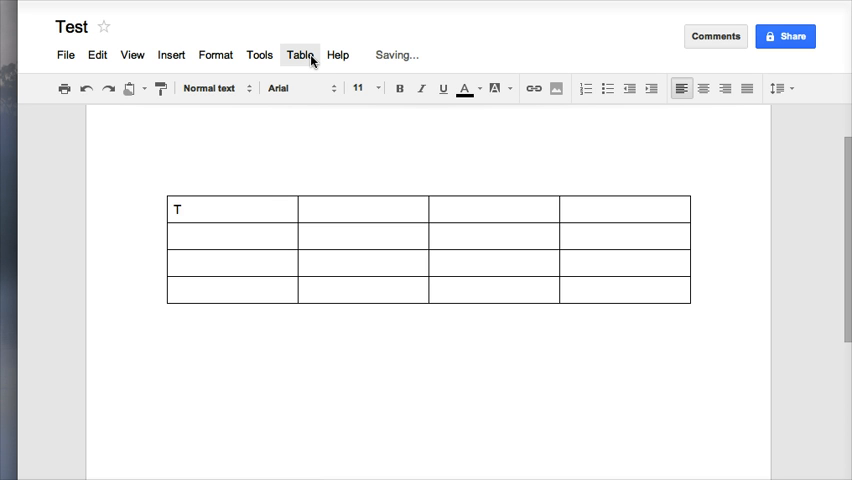
{"action": "type", "text": "In"}
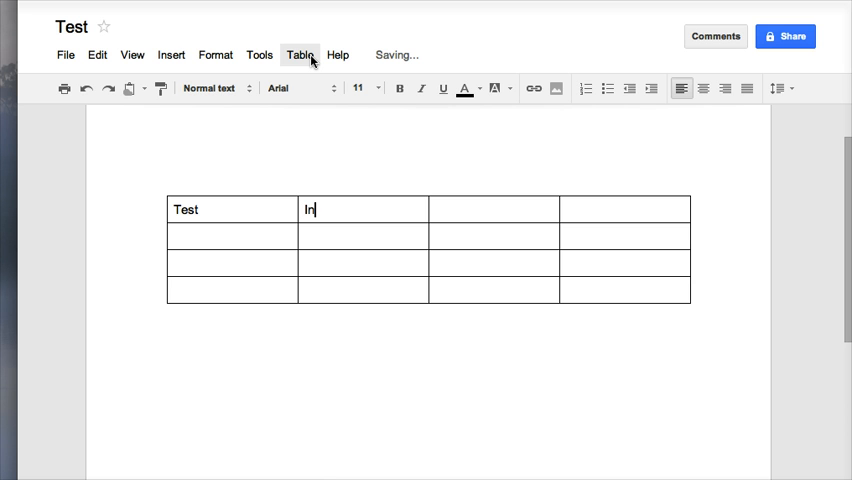
{"action": "type", "text": "Blue"}
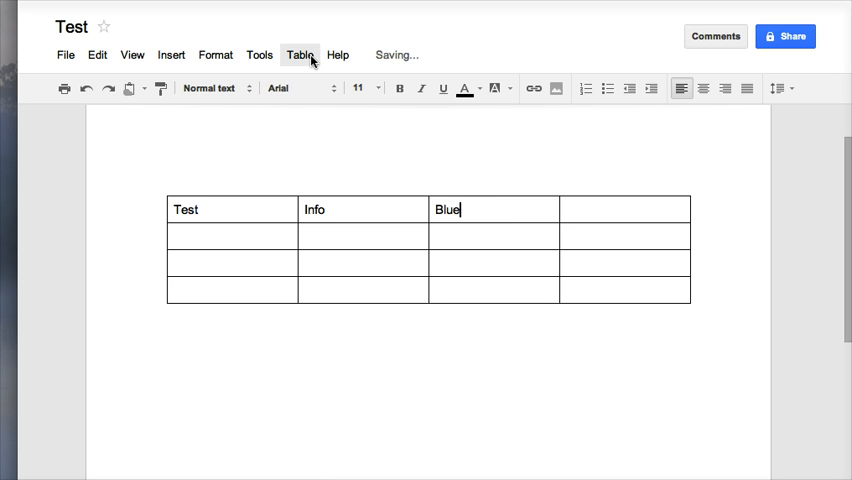
{"action": "type", "text": "White"}
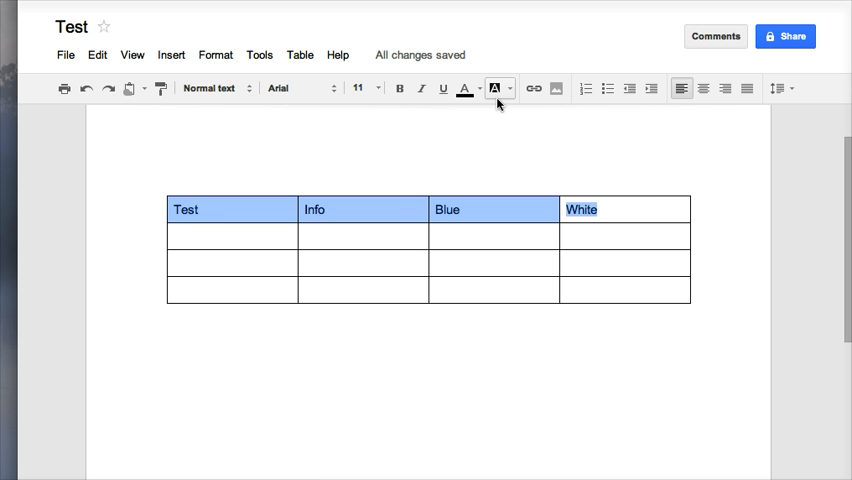
- Make the headers bold 14 pt Arial Narrow, green-highlighted, with Info, Blue, White centred
{"action": "left_click", "coordinate": [305, 88]}
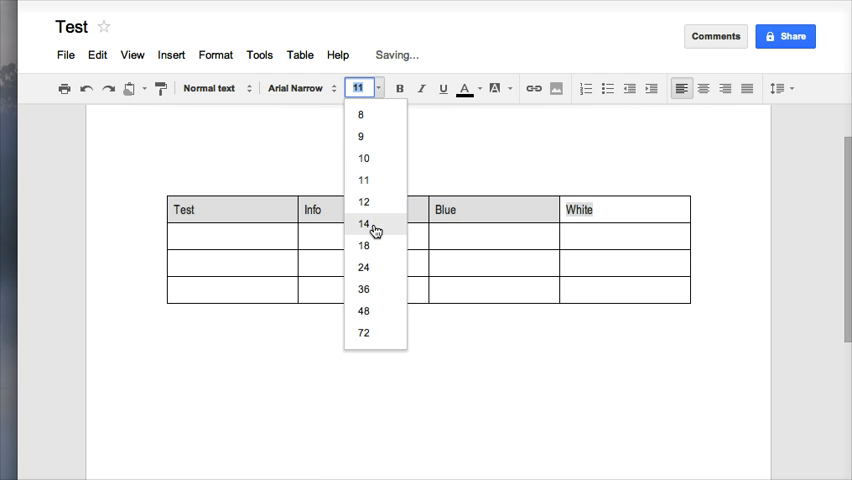
{"action": "left_click", "coordinate": [363, 223]}
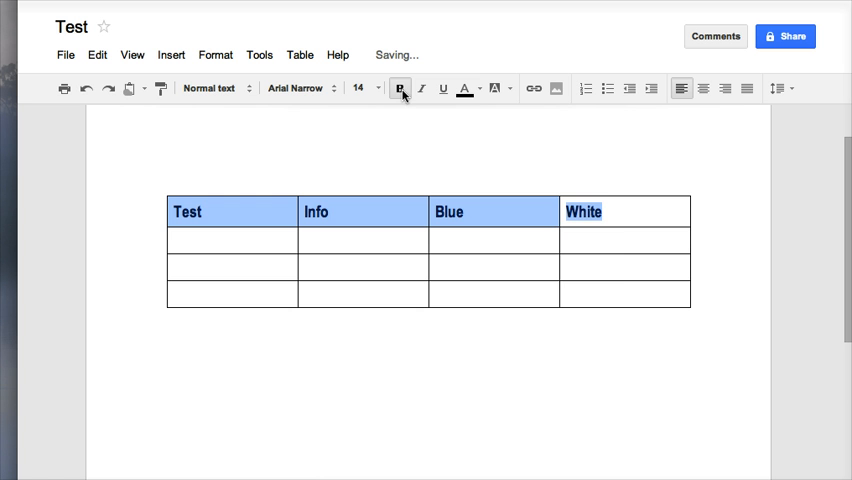
{"action": "left_click", "coordinate": [503, 88]}
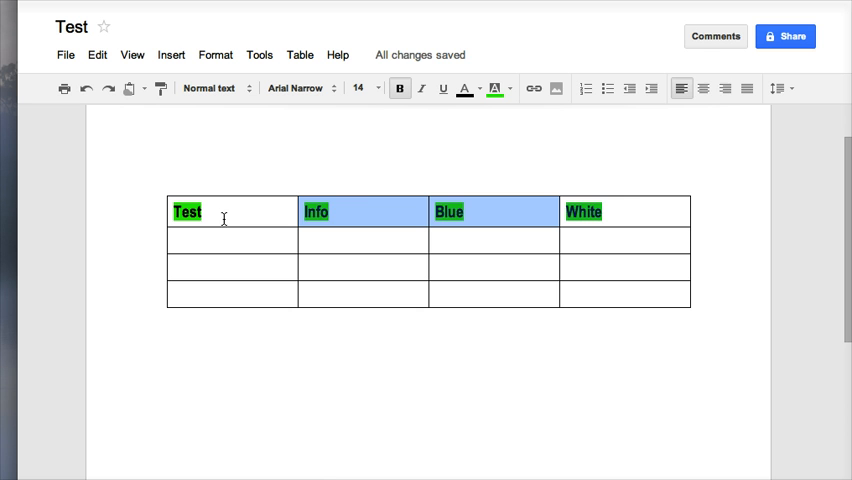
{"action": "left_click", "coordinate": [703, 88]}
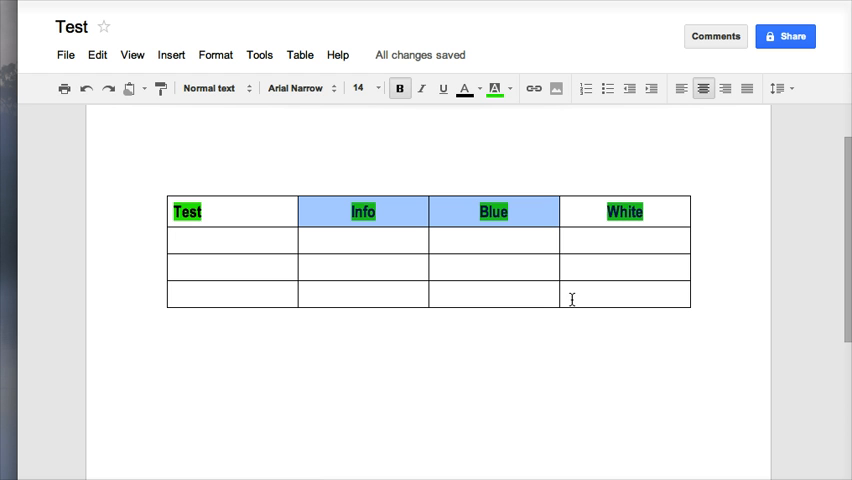
{"action": "left_click", "coordinate": [300, 55]}
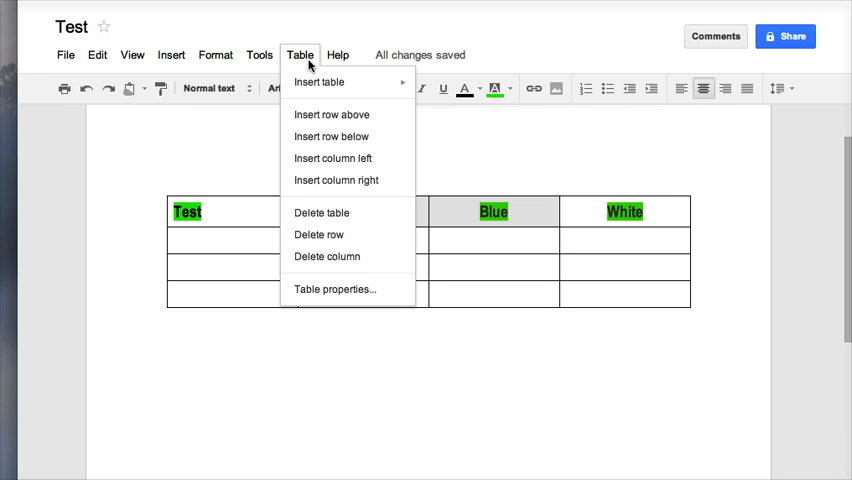
{"action": "mouse_move", "coordinate": [331, 114]}
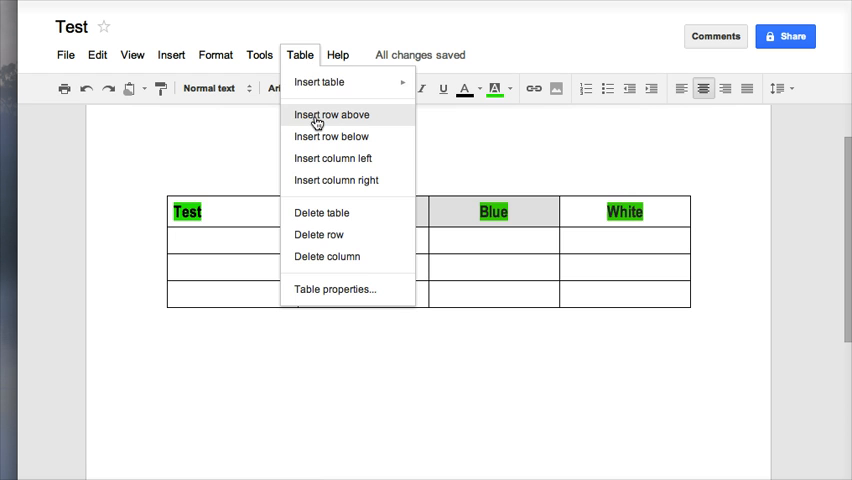
- Insert an empty row above the headers plus one more row, making six rows
{"action": "left_click", "coordinate": [330, 114]}
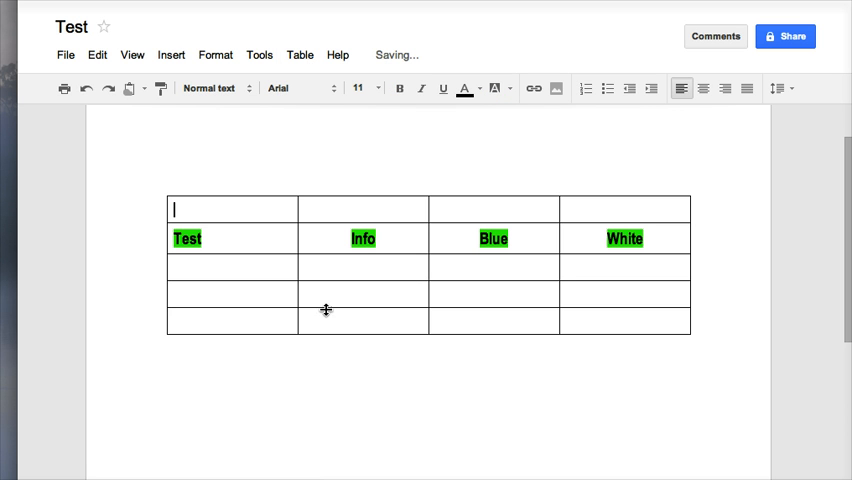
{"action": "left_click", "coordinate": [299, 55]}
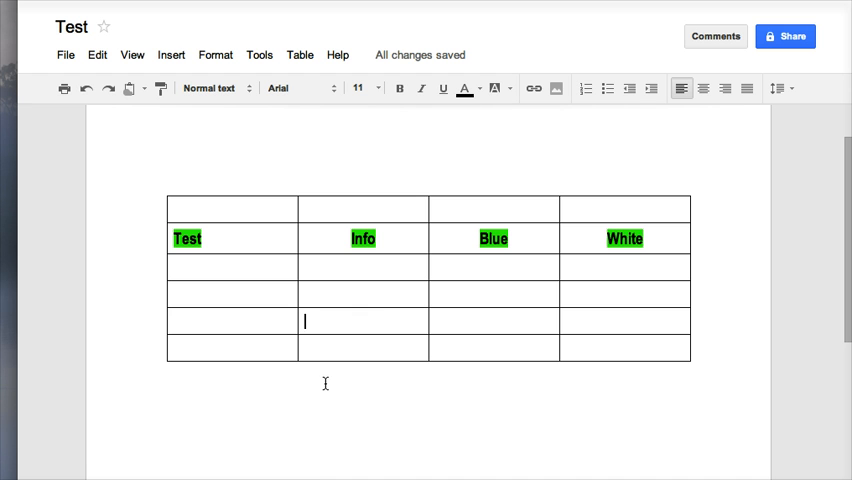
{"action": "mouse_move", "coordinate": [332, 378]}
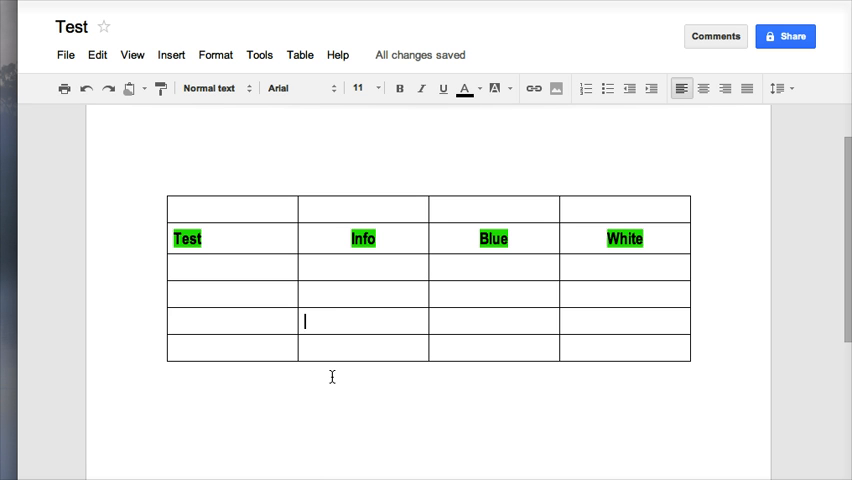
{"action": "left_click", "coordinate": [299, 55]}
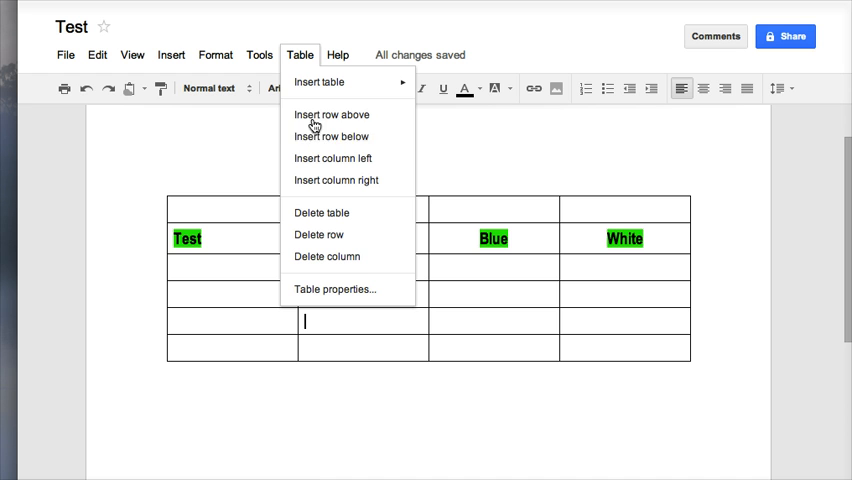
{"action": "mouse_move", "coordinate": [327, 137]}
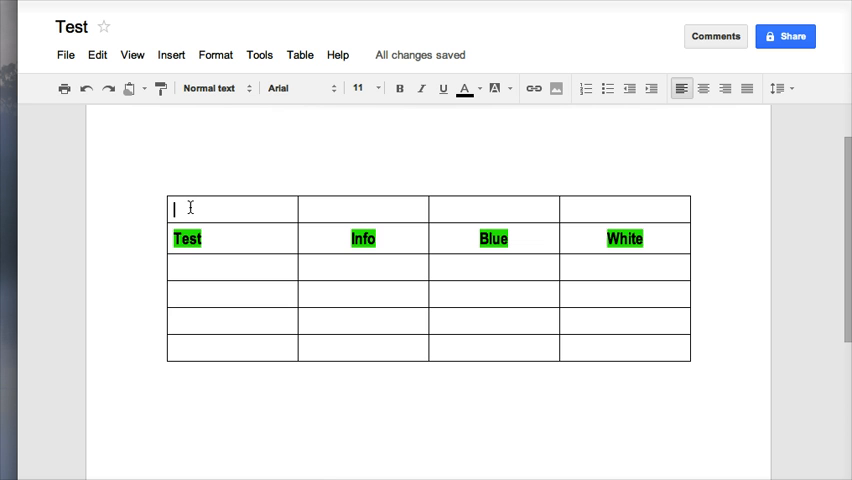
- Delete the empty first column, leaving columns Test, Info, Blue and White
{"action": "left_click", "coordinate": [299, 55]}
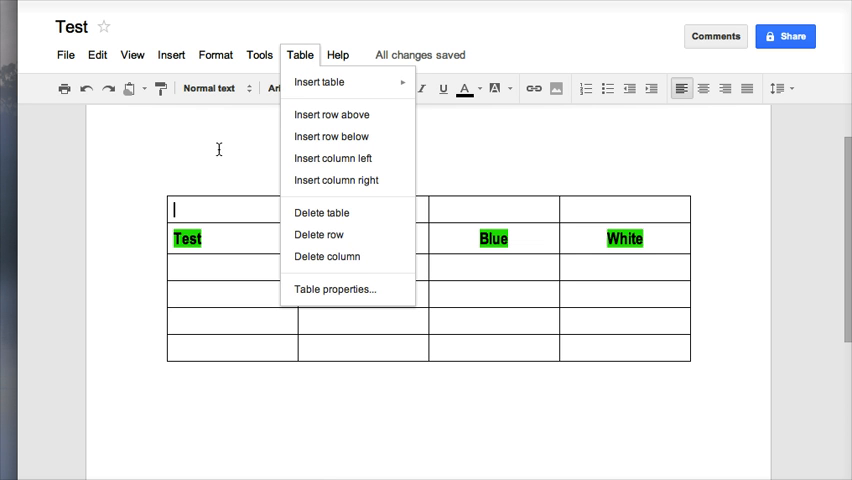
{"action": "mouse_move", "coordinate": [330, 136]}
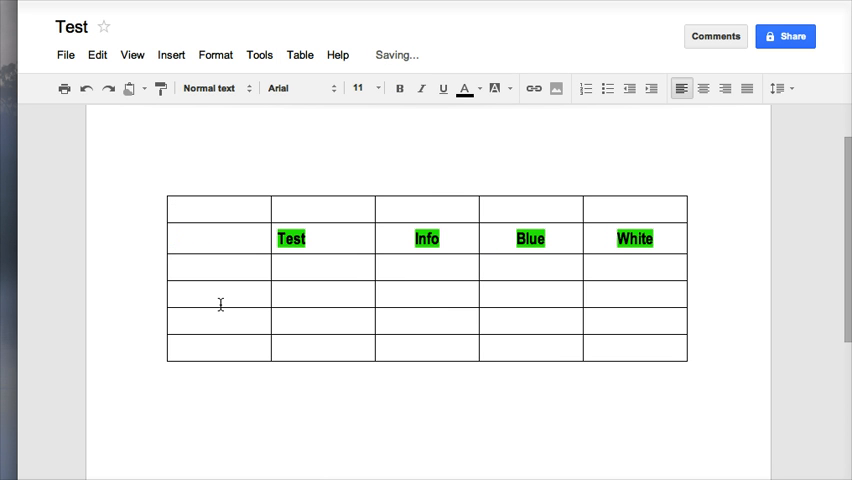
{"action": "left_click", "coordinate": [299, 55]}
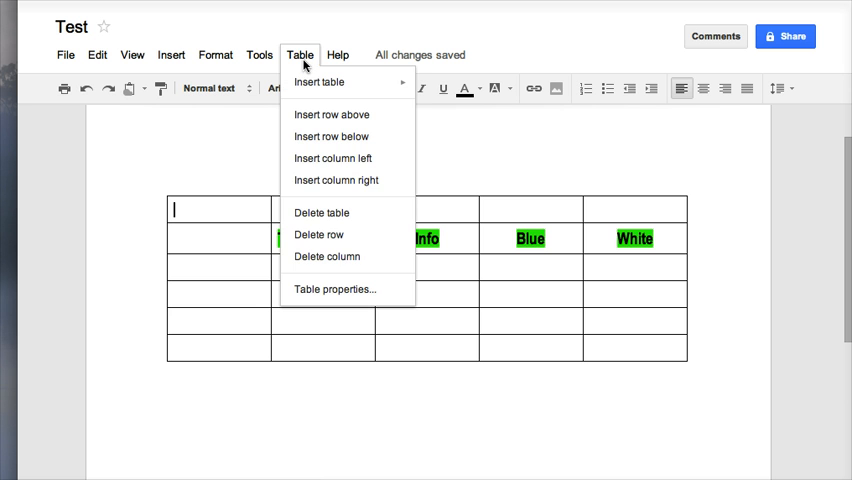
{"action": "mouse_move", "coordinate": [322, 212]}
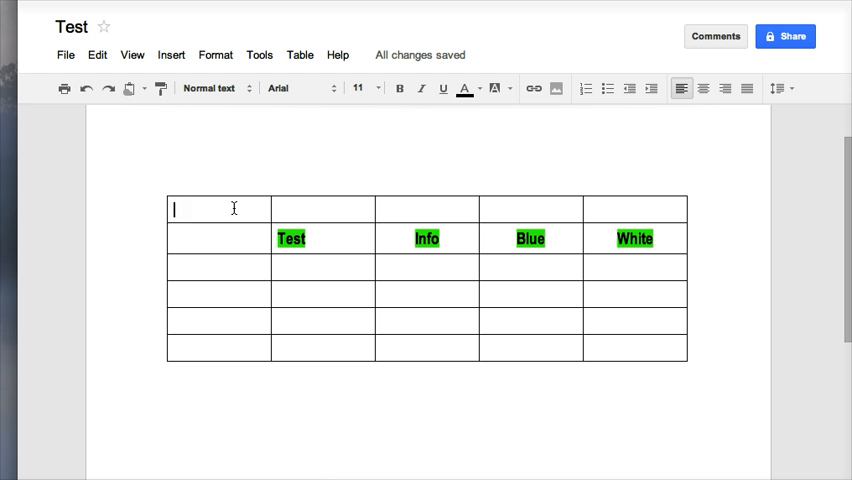
{"action": "mouse_move", "coordinate": [183, 209]}
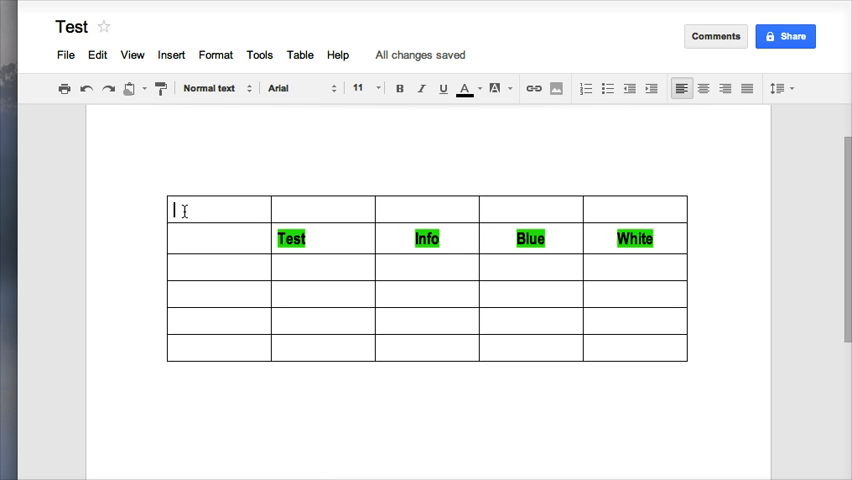
{"action": "left_click", "coordinate": [299, 55]}
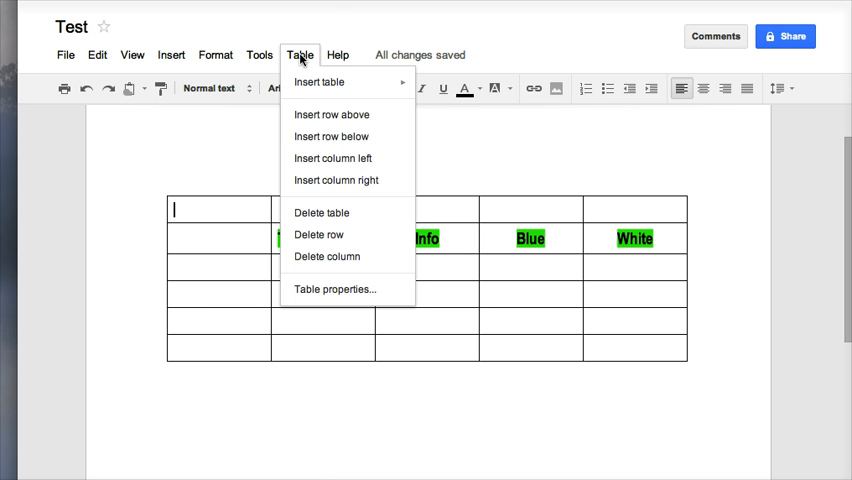
{"action": "mouse_move", "coordinate": [327, 256]}
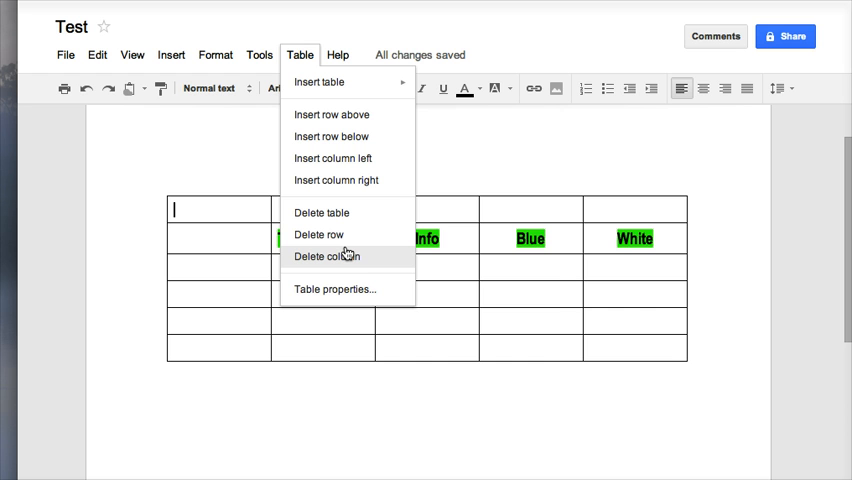
{"action": "left_click", "coordinate": [326, 256]}
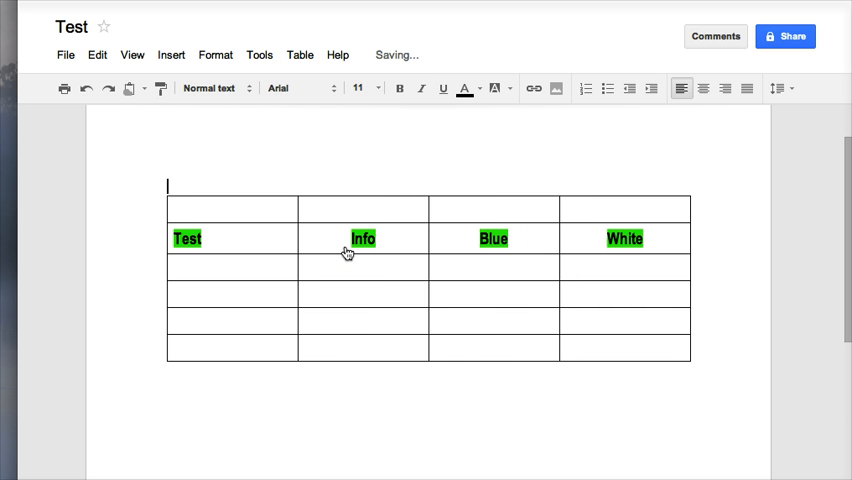
{"action": "mouse_move", "coordinate": [263, 209]}
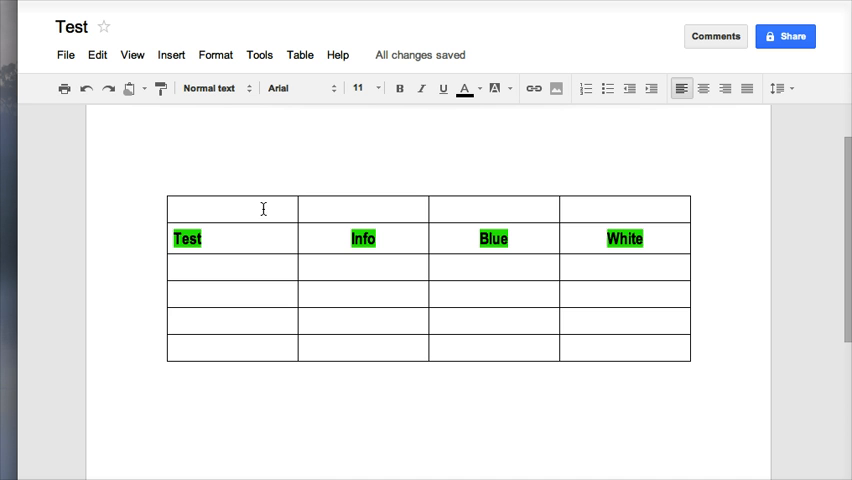
{"action": "left_click", "coordinate": [175, 209]}
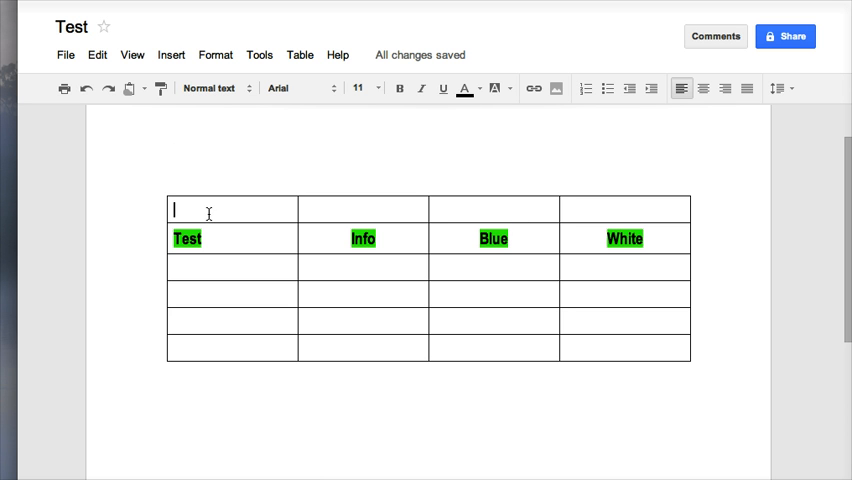
- Delete the empty top row so Test, Info, Blue, White becomes the first row
{"action": "left_click", "coordinate": [300, 55]}
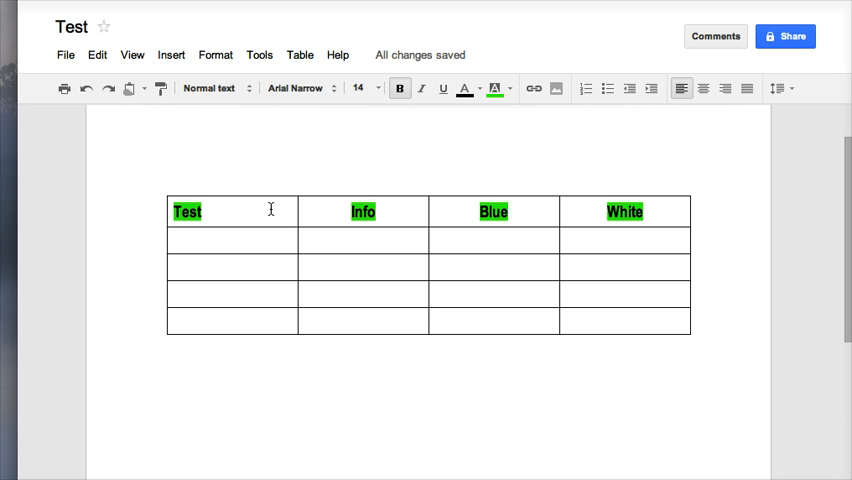
{"action": "left_click", "coordinate": [299, 55]}
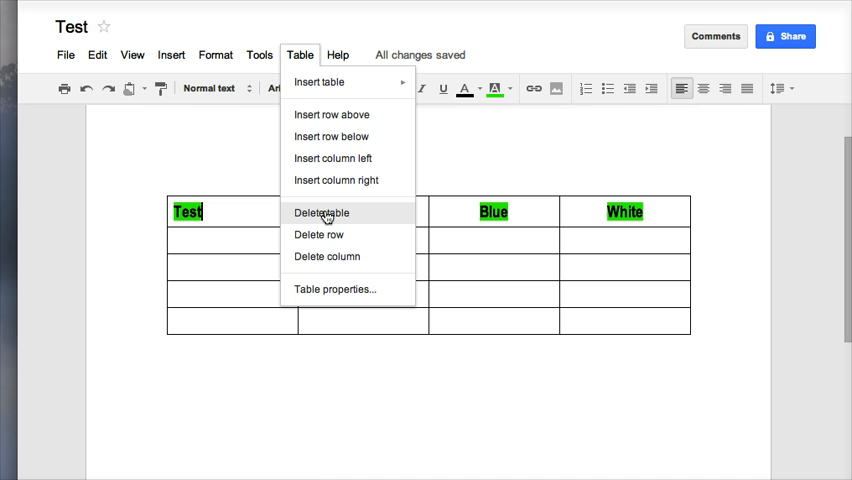
{"action": "mouse_move", "coordinate": [327, 289]}
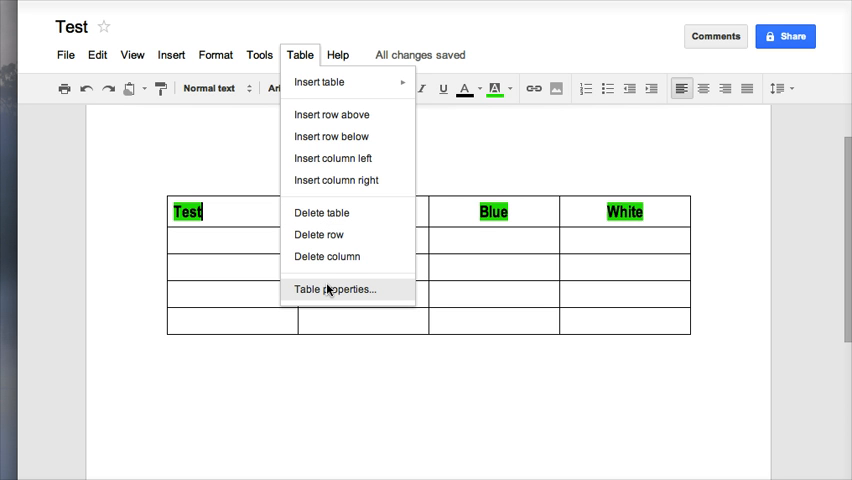
- Open the Table properties dialog for the table
{"action": "left_click", "coordinate": [335, 289]}
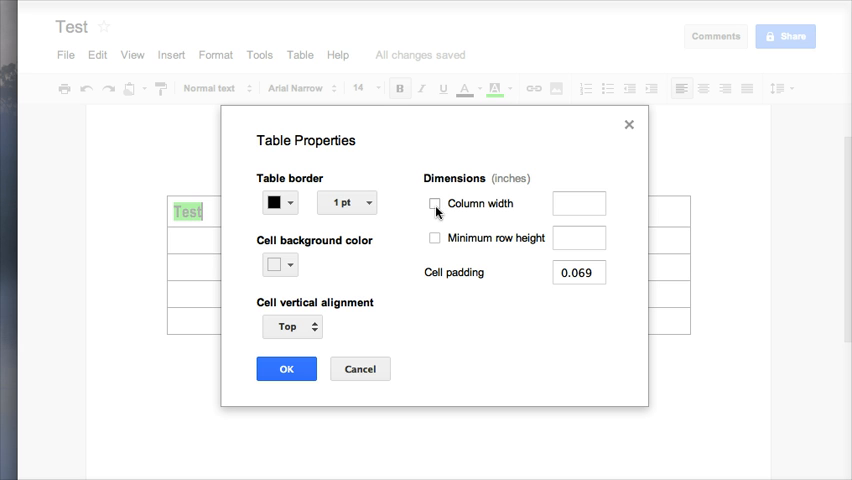
{"action": "mouse_move", "coordinate": [436, 240]}
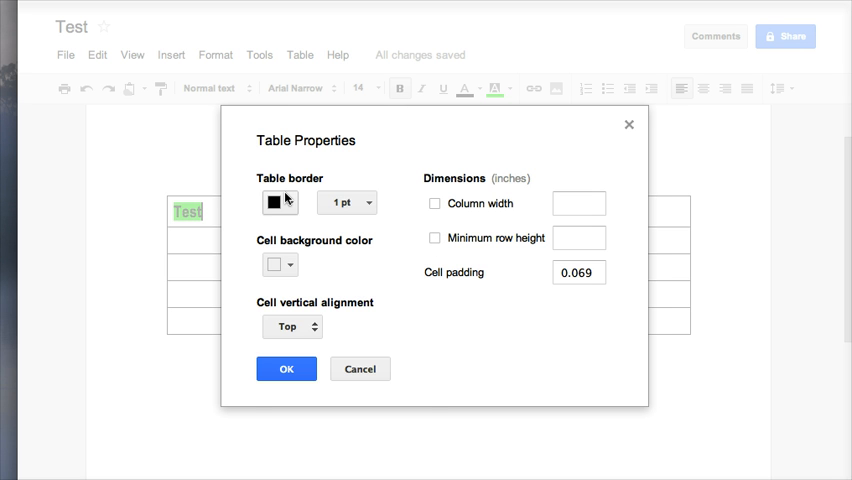
- Set red 6 pt table borders and centre vertical cell alignment in Table properties
{"action": "left_click", "coordinate": [273, 202]}
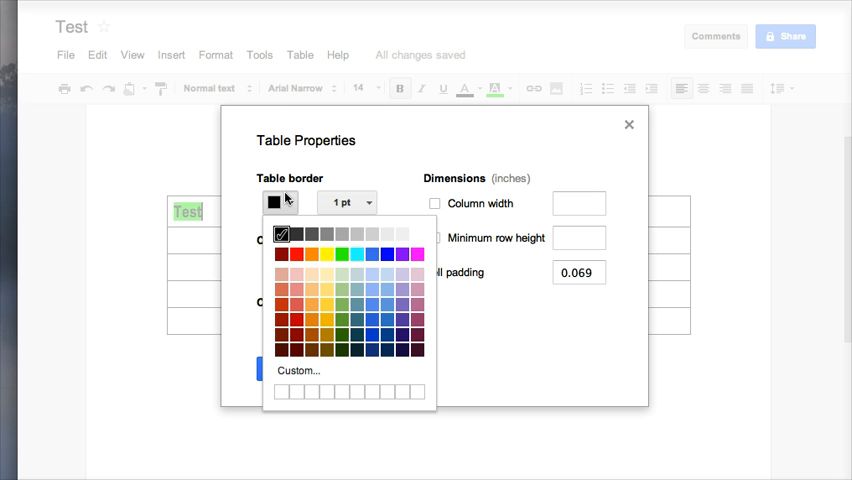
{"action": "left_click", "coordinate": [282, 253]}
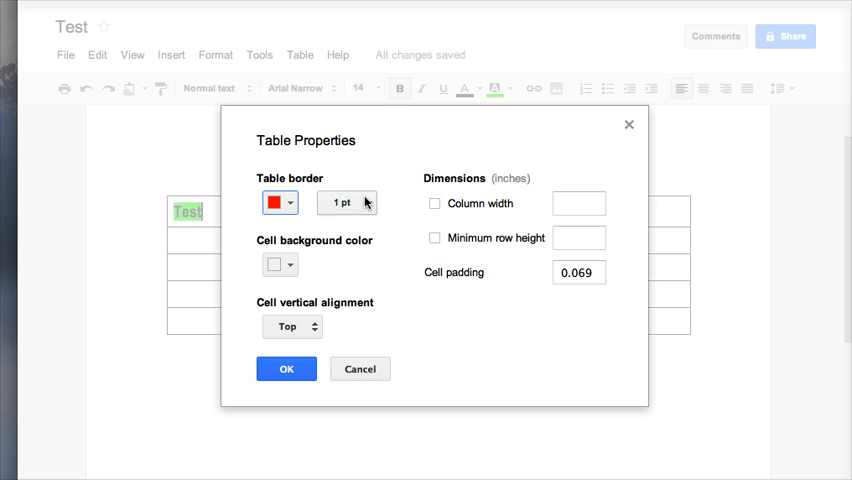
{"action": "left_click", "coordinate": [346, 202]}
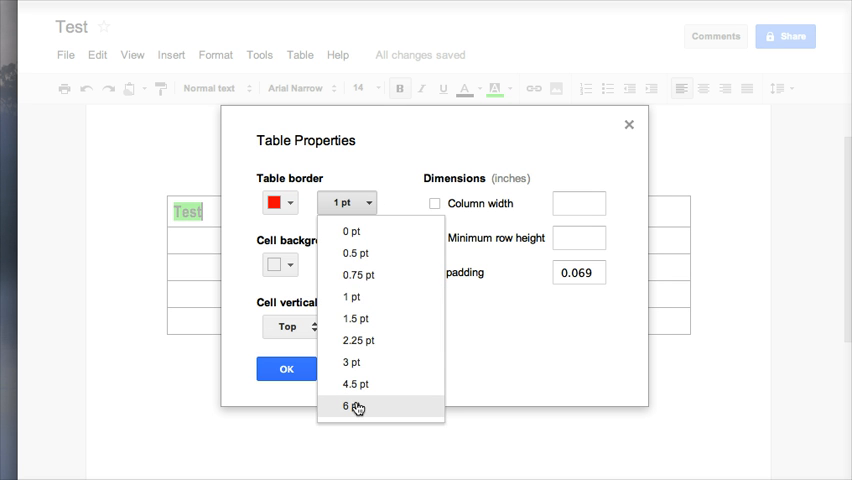
{"action": "left_click", "coordinate": [347, 406]}
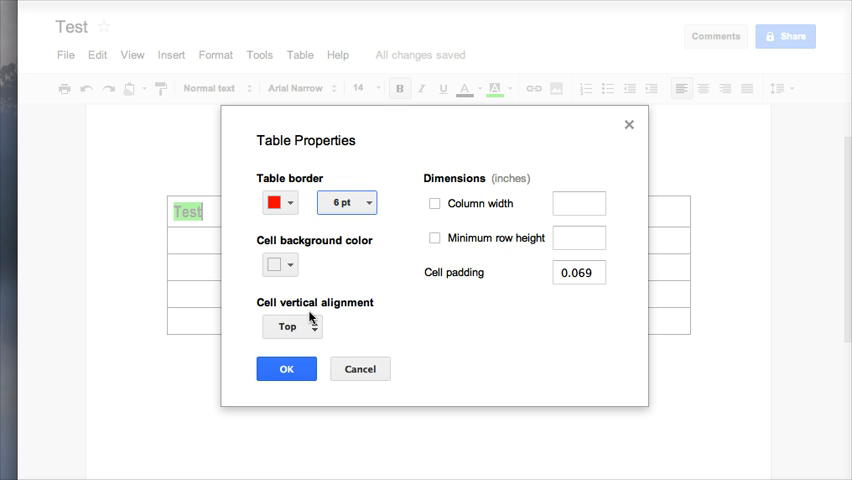
{"action": "left_click", "coordinate": [292, 326]}
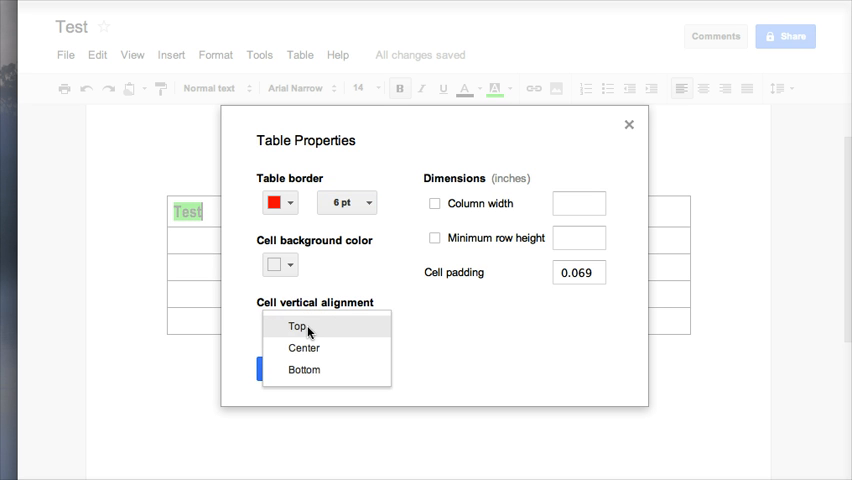
{"action": "left_click", "coordinate": [304, 347]}
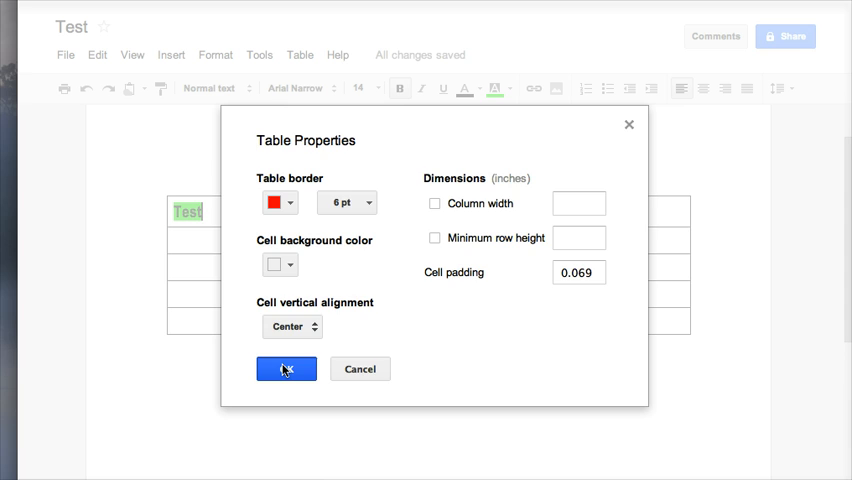
{"action": "left_click", "coordinate": [286, 369]}
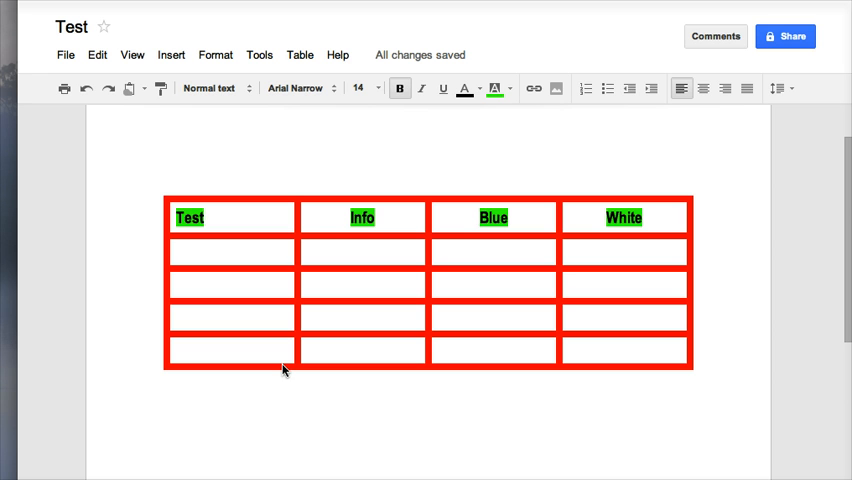
- Set a gray cell background on the cell below Test via Table properties
{"action": "left_click", "coordinate": [230, 252]}
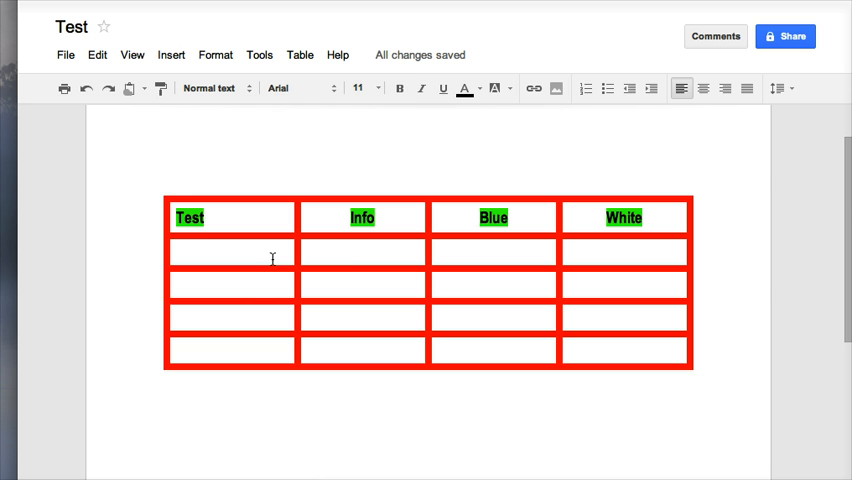
{"action": "left_click", "coordinate": [299, 55]}
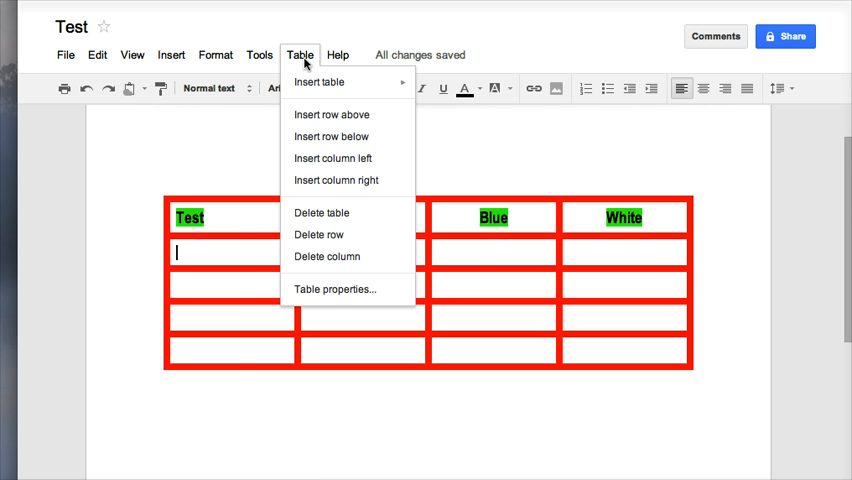
{"action": "left_click", "coordinate": [335, 289]}
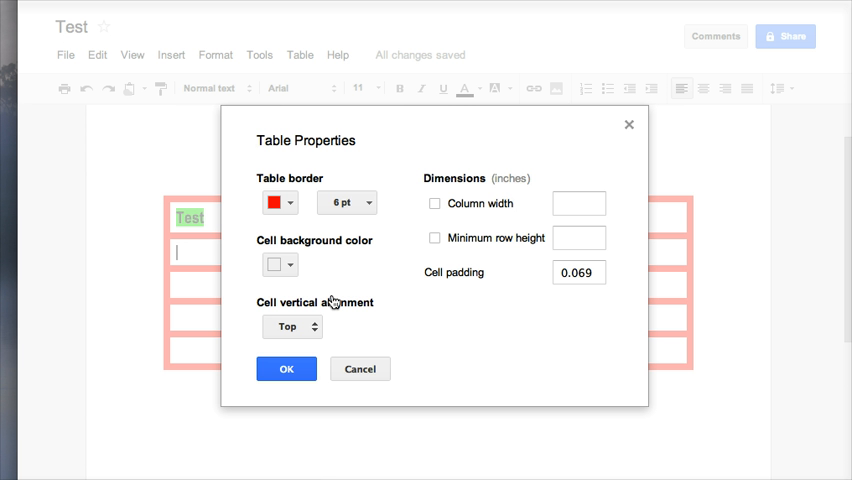
{"action": "left_click", "coordinate": [280, 264]}
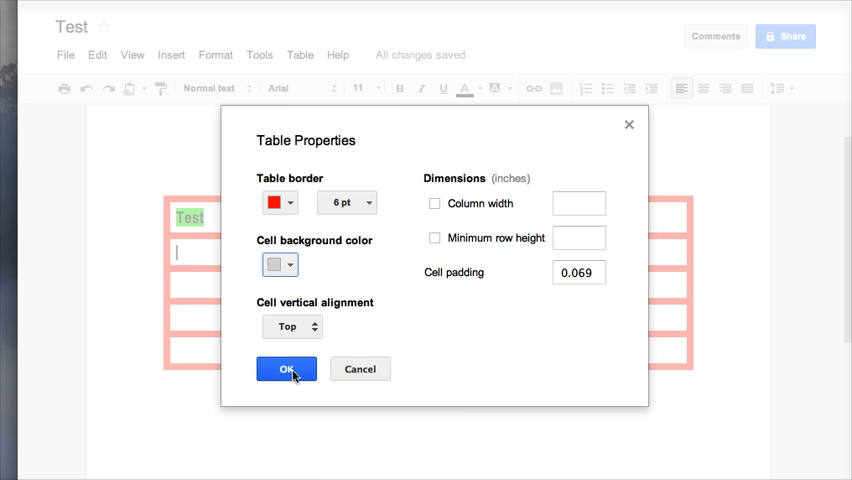
{"action": "left_click", "coordinate": [286, 369]}
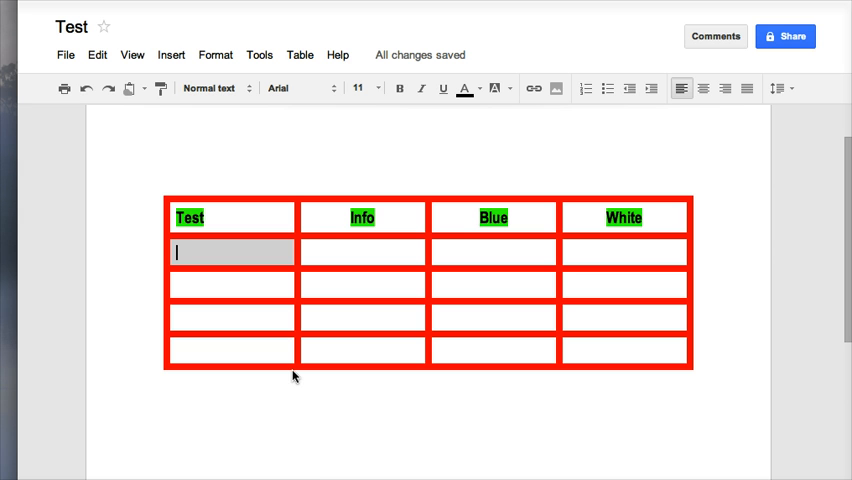
- Set a light blue cell background on the table's bottom two rows via Table properties
{"action": "left_click", "coordinate": [360, 318]}
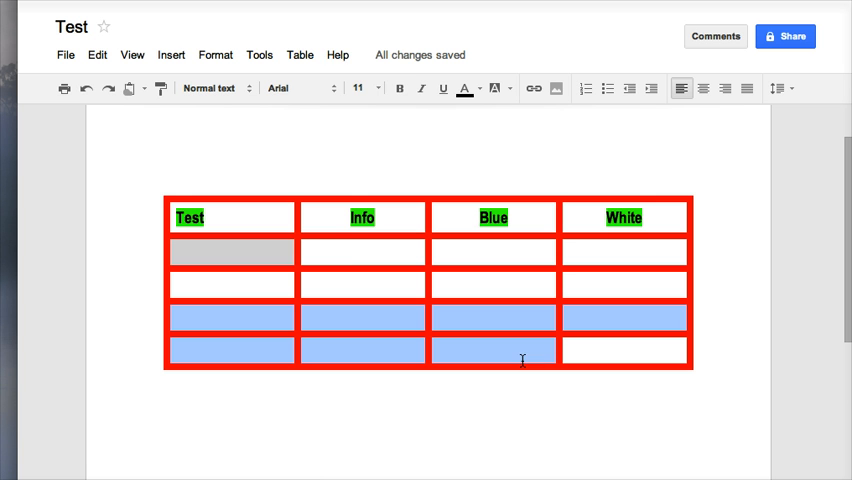
{"action": "left_click", "coordinate": [299, 55]}
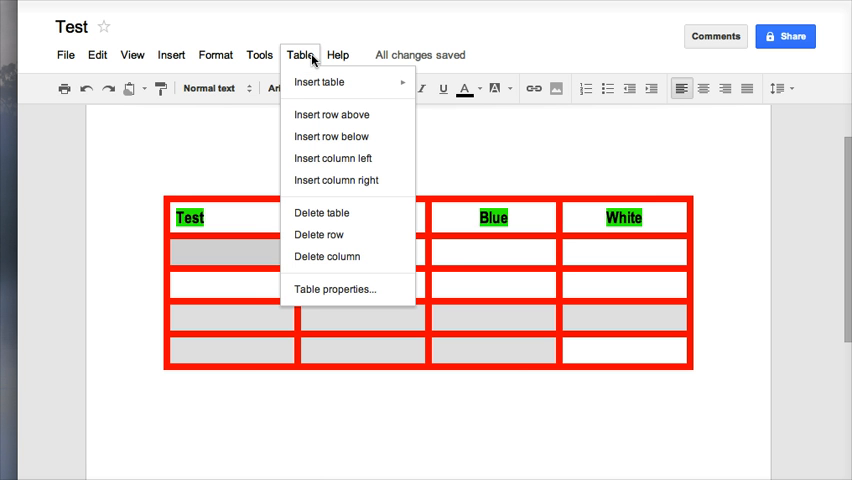
{"action": "left_click", "coordinate": [336, 289]}
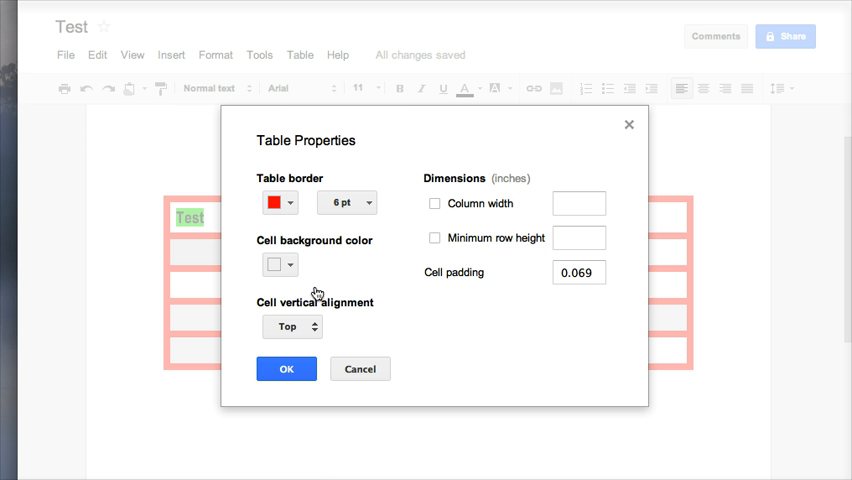
{"action": "left_click", "coordinate": [280, 265]}
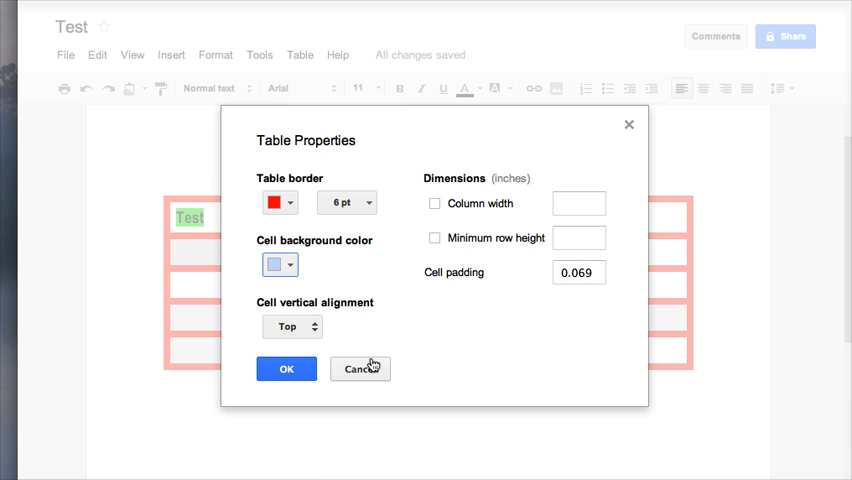
{"action": "left_click", "coordinate": [286, 369]}
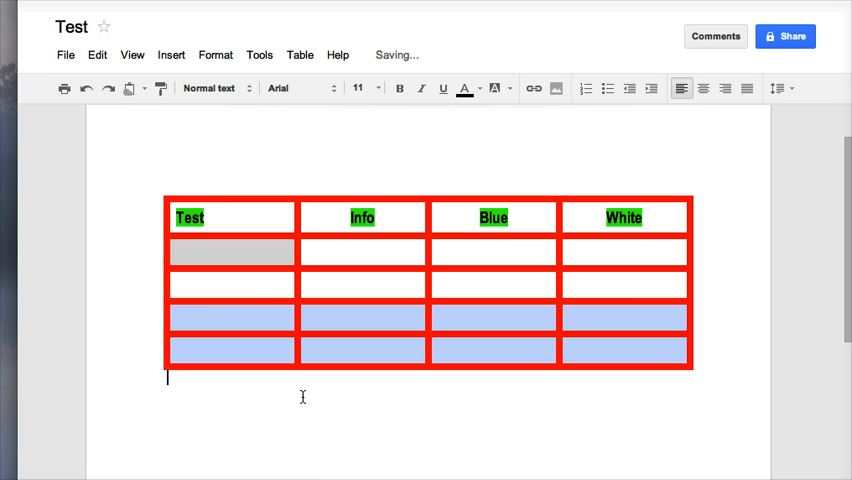